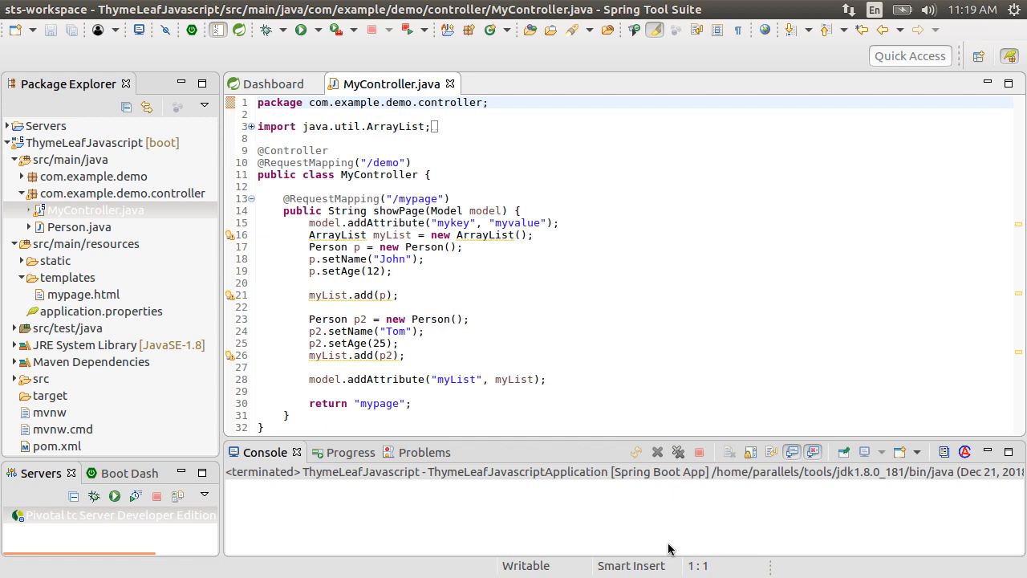
Run the ThymeLeafJavascript project as a Spring Boot App from its context menu
click(96, 210)
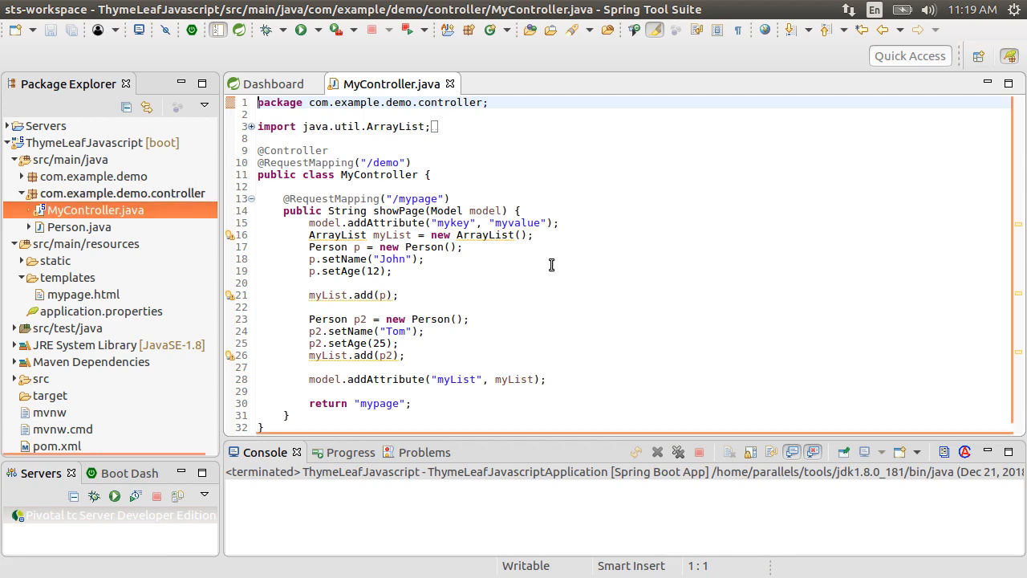
mouse_move(149, 159)
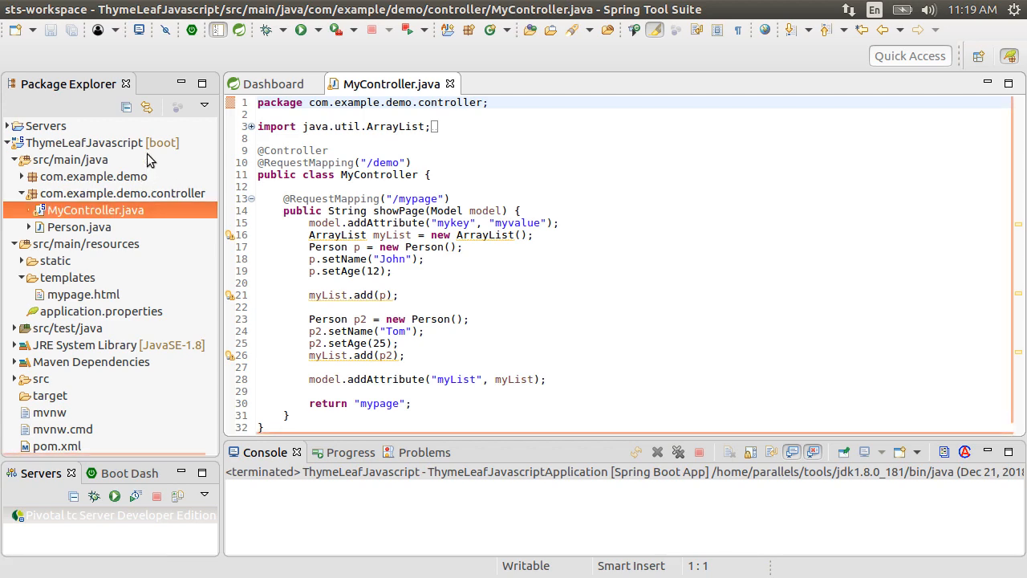
right_click(88, 142)
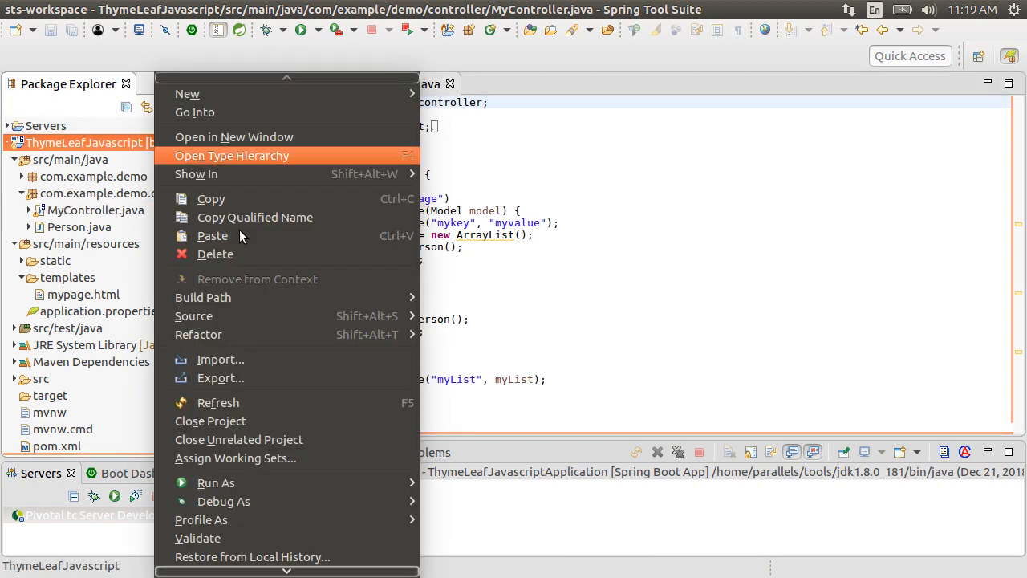
mouse_move(216, 482)
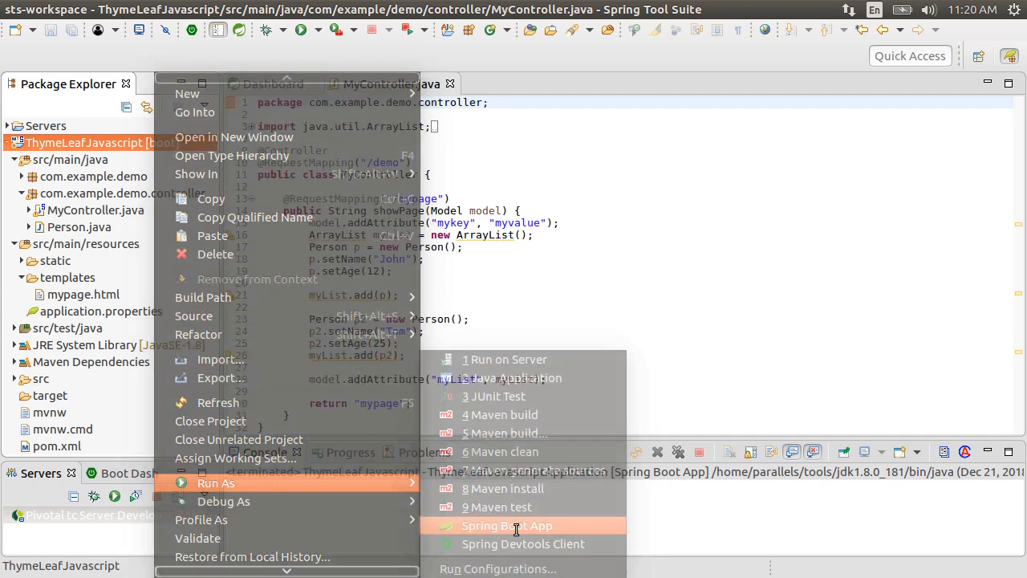
click(506, 526)
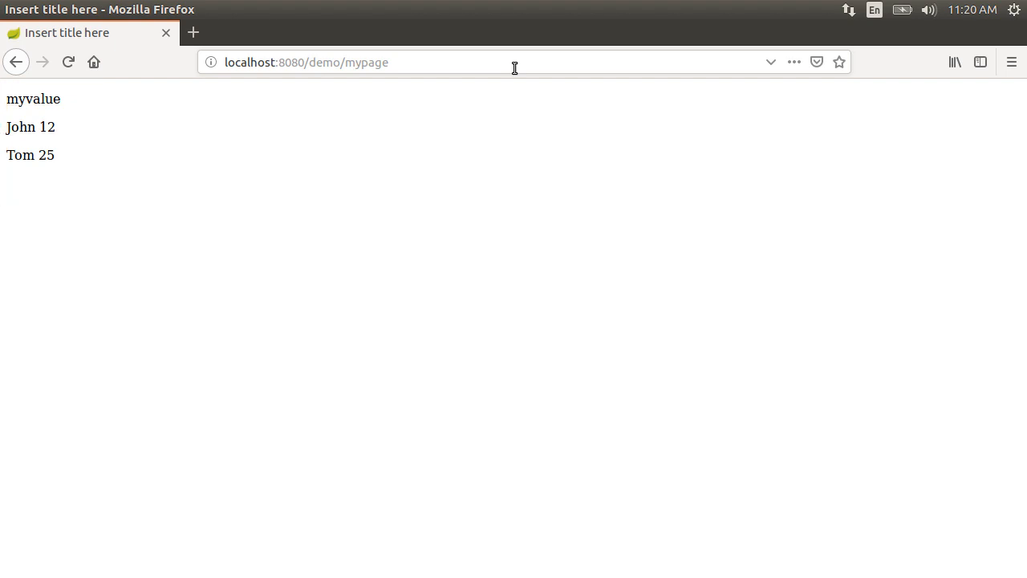
View localhost:8080/demo/mypage in Firefox showing myvalue, John 12 and Tom 25
click(361, 62)
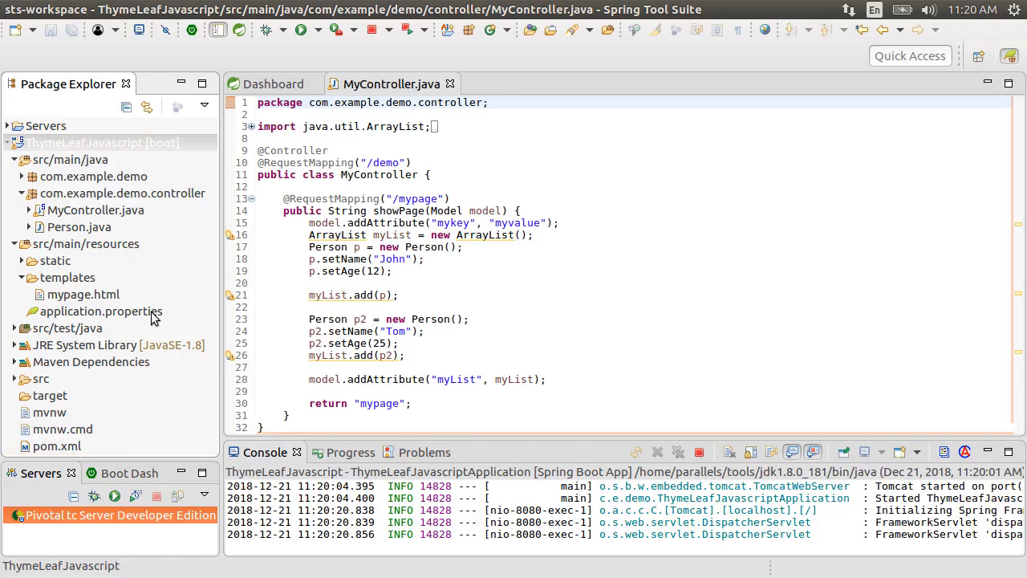
Add an HTML file named error.html to the templates folder using the Web HTML File wizard
click(68, 277)
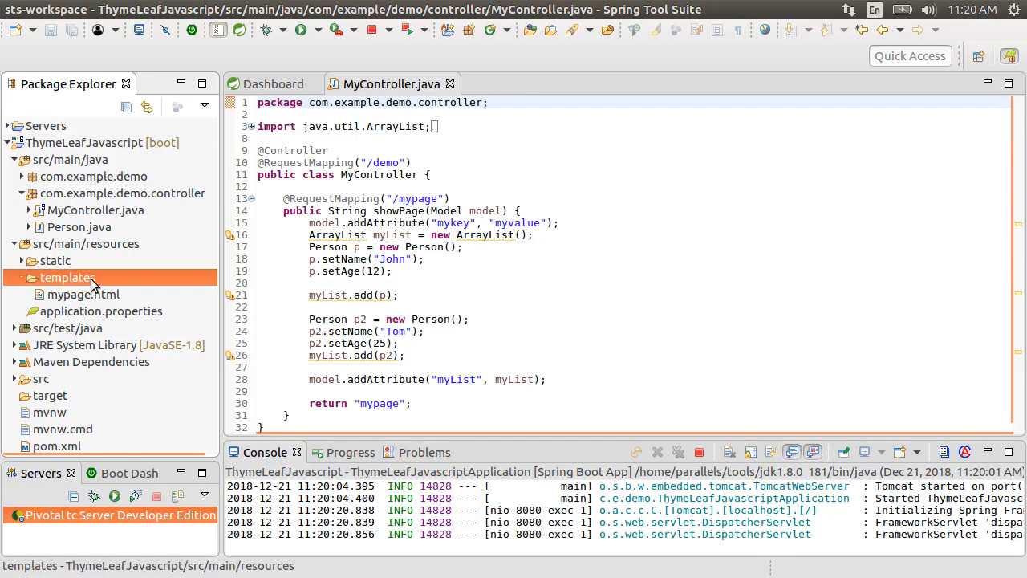
right_click(65, 276)
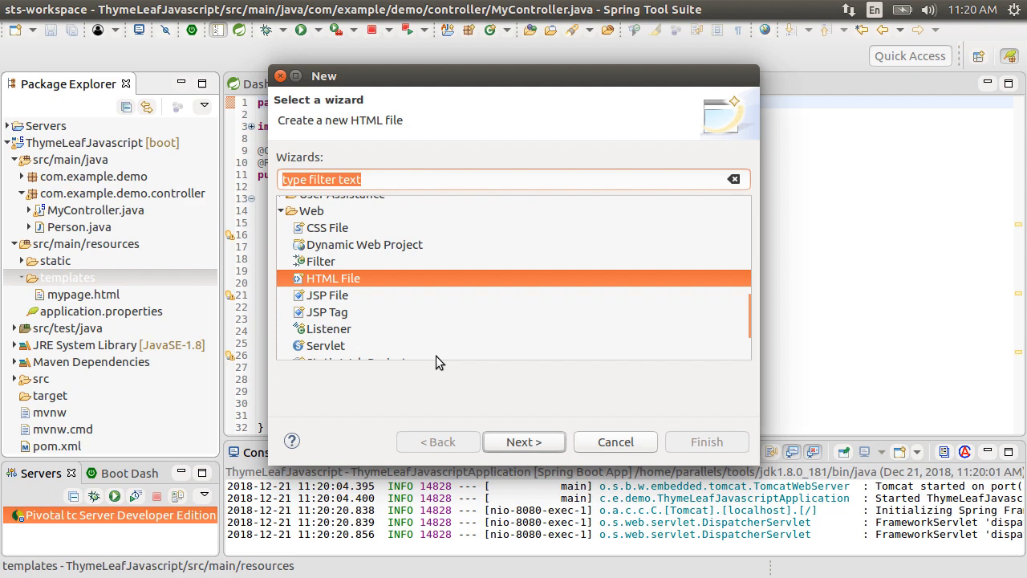
click(523, 442)
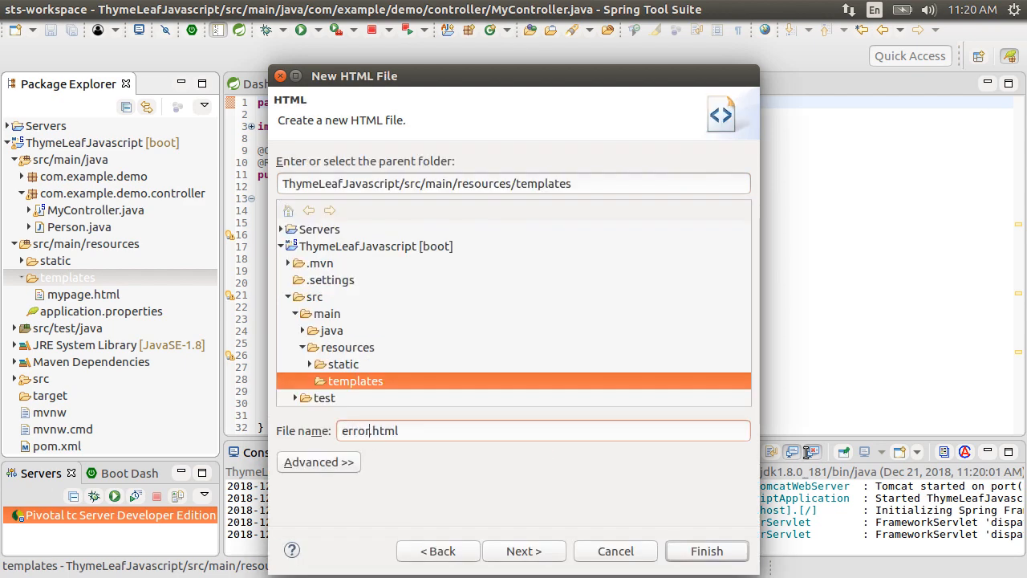
click(705, 551)
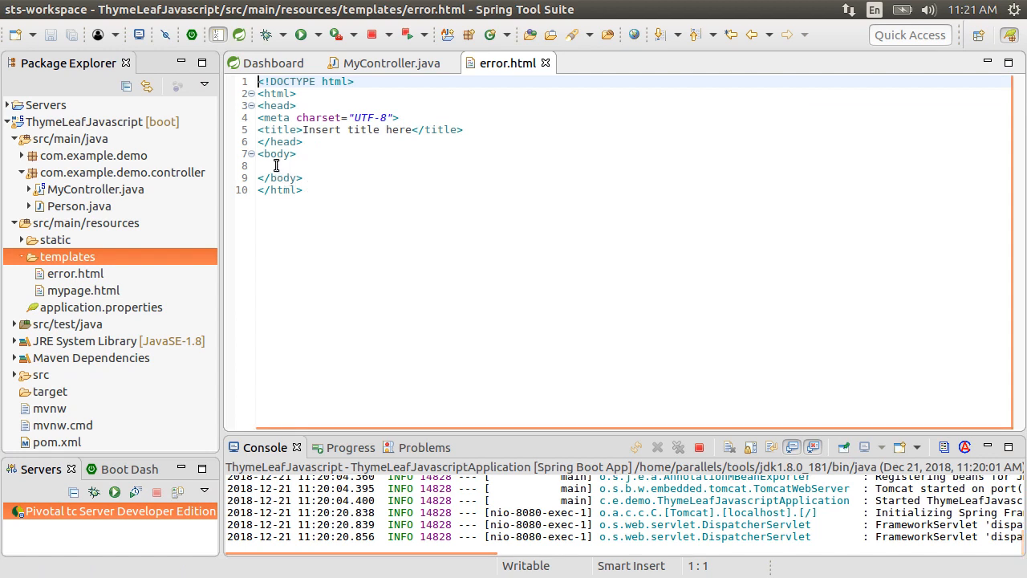
Write an h4 'We are sorry there were unexpected errors… try again later' in error.html and save
text(<h)
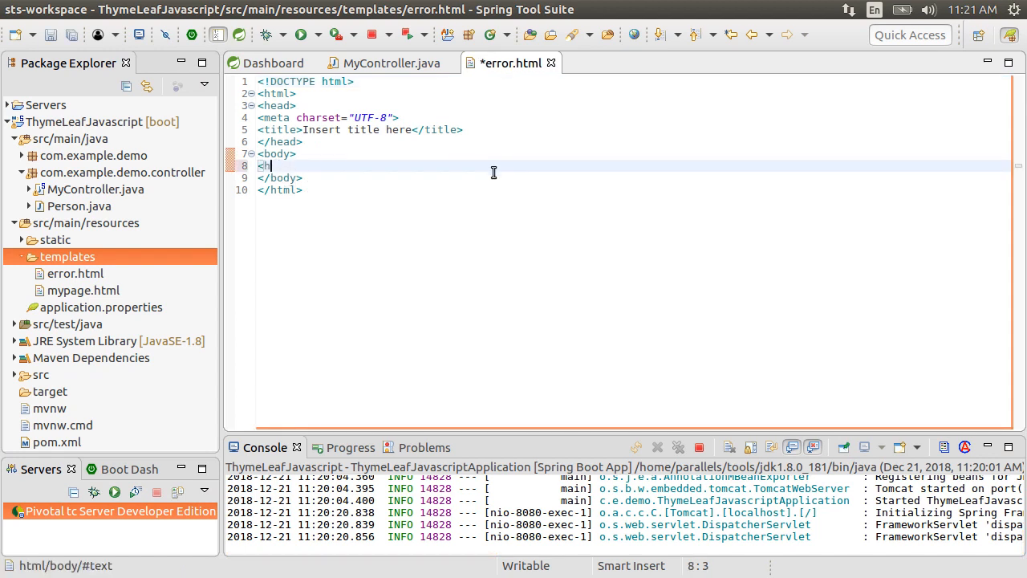
text(4>We are sorry there were unexpected errors with the service. Please try again later</h4>)
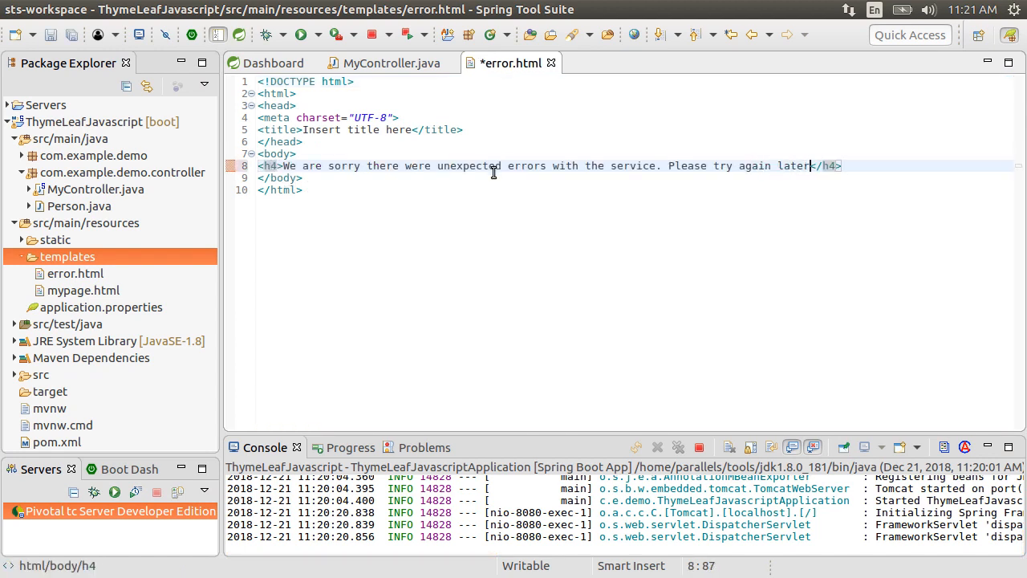
key(ctrl+s)
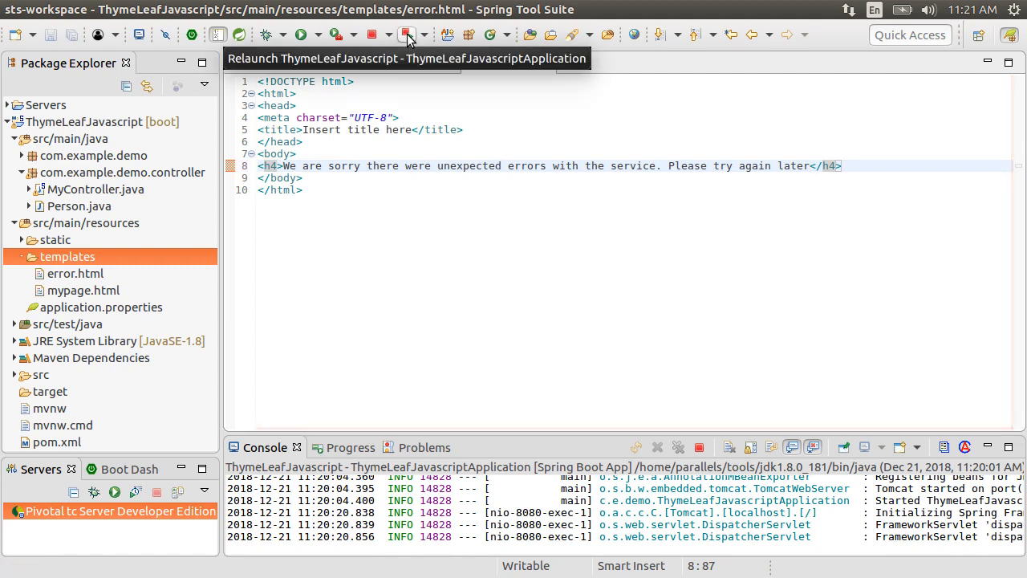
Relaunch the ThymeLeafJavascript application with the toolbar Relaunch button
click(407, 34)
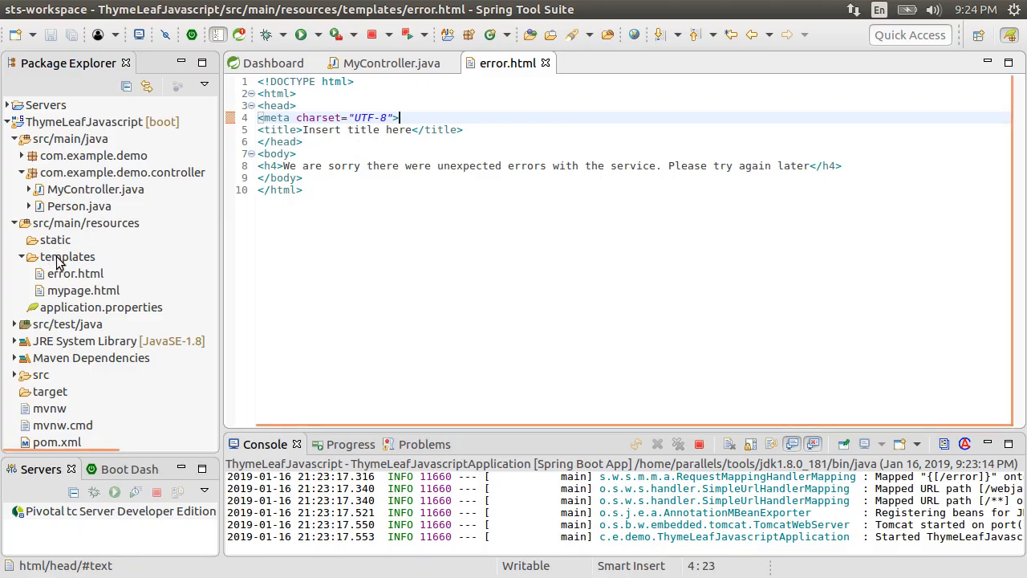
Create a folder named 'error' inside the templates folder
right_click(67, 256)
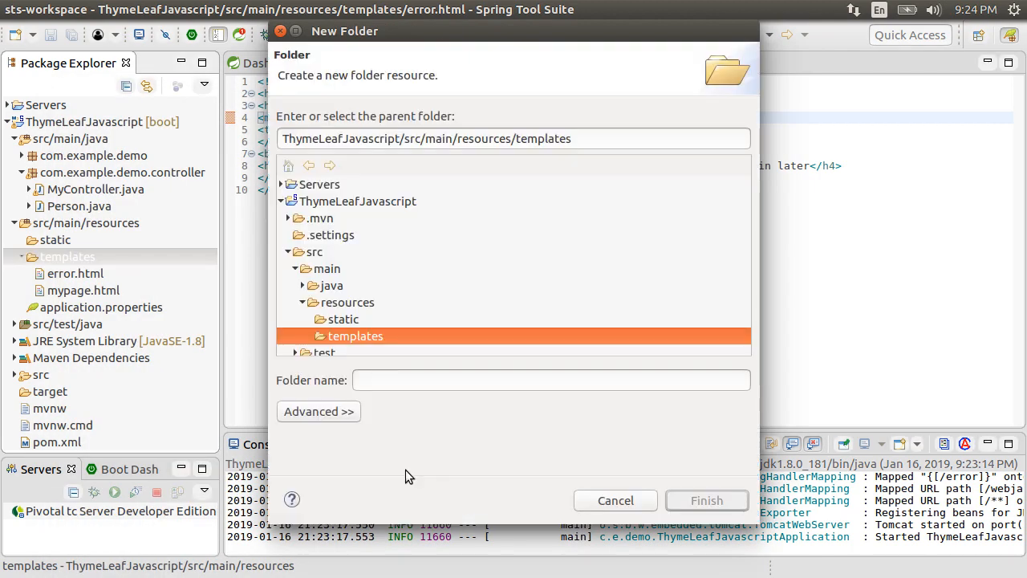
text(error)
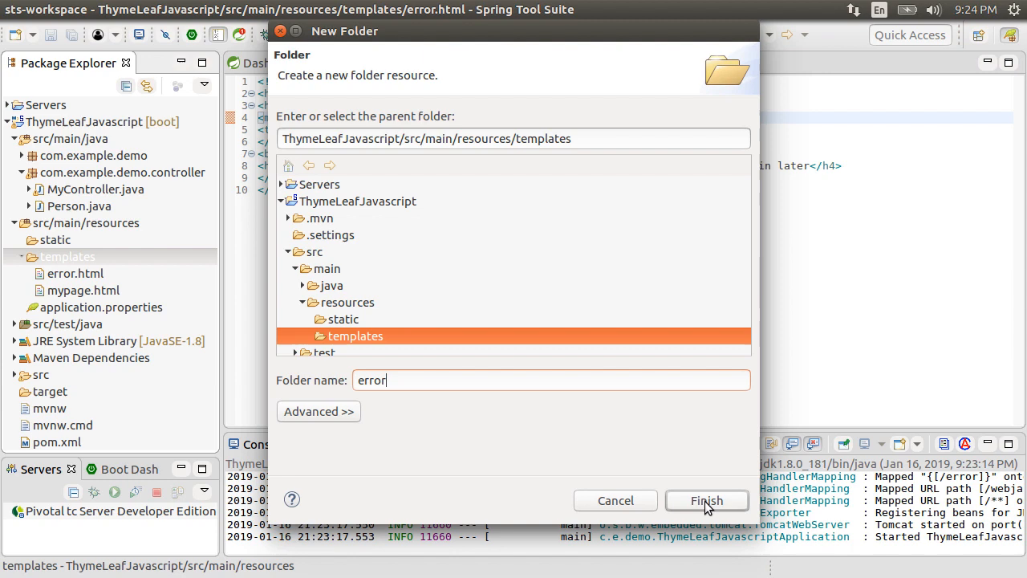
click(705, 500)
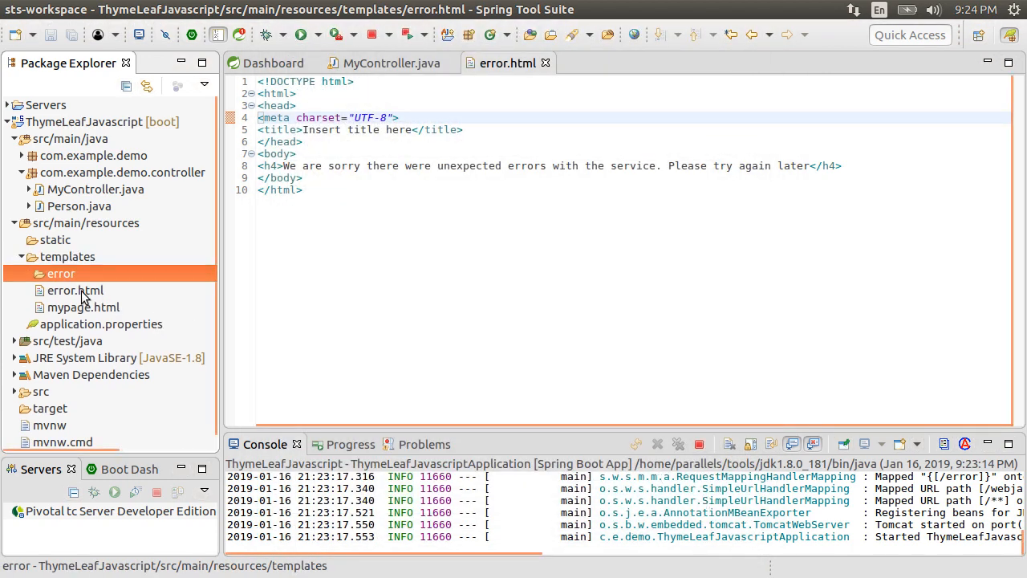
click(75, 289)
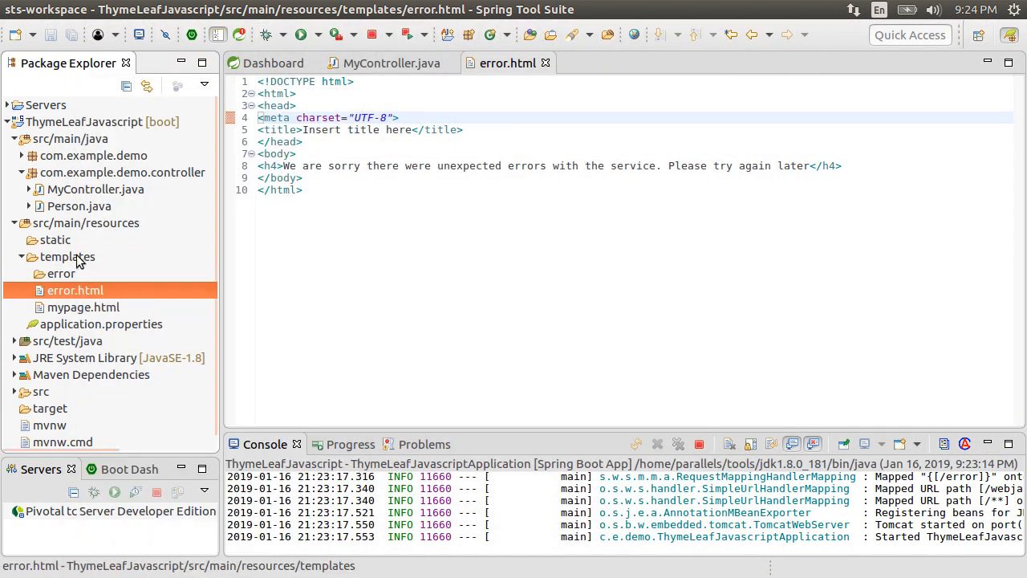
Copy error.html into the error folder and rename the copy to 404.html
click(61, 274)
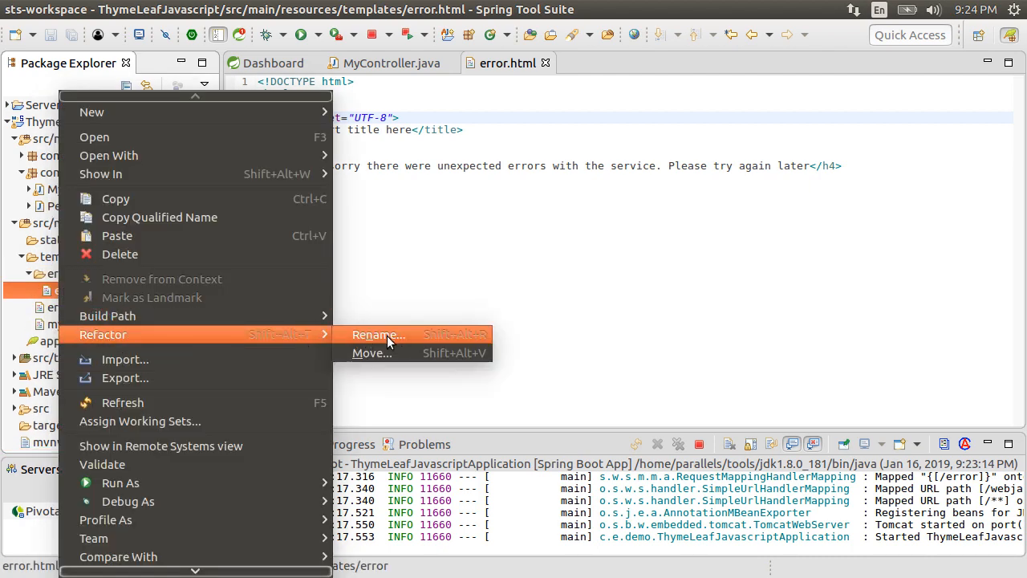
click(377, 335)
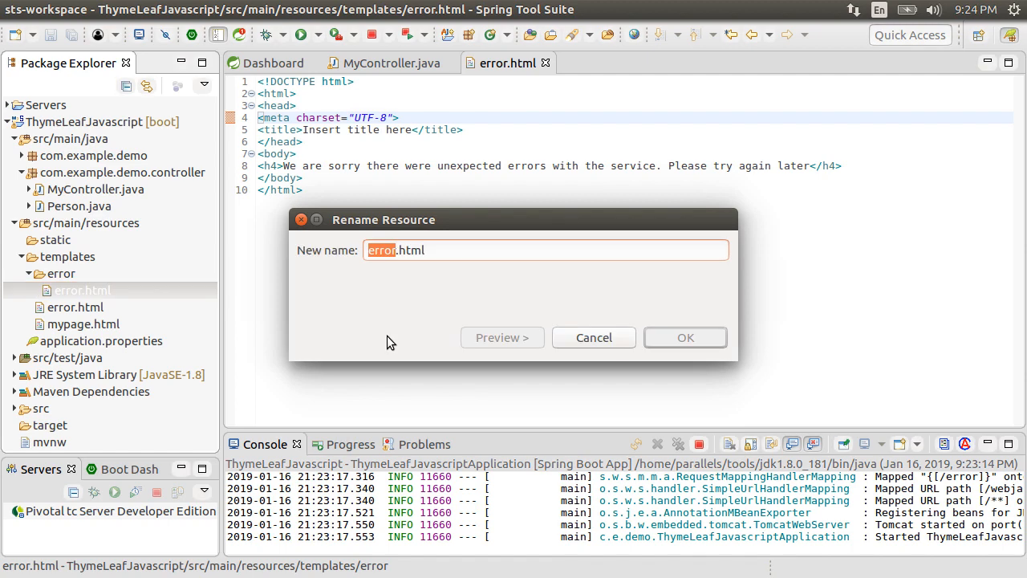
click(684, 337)
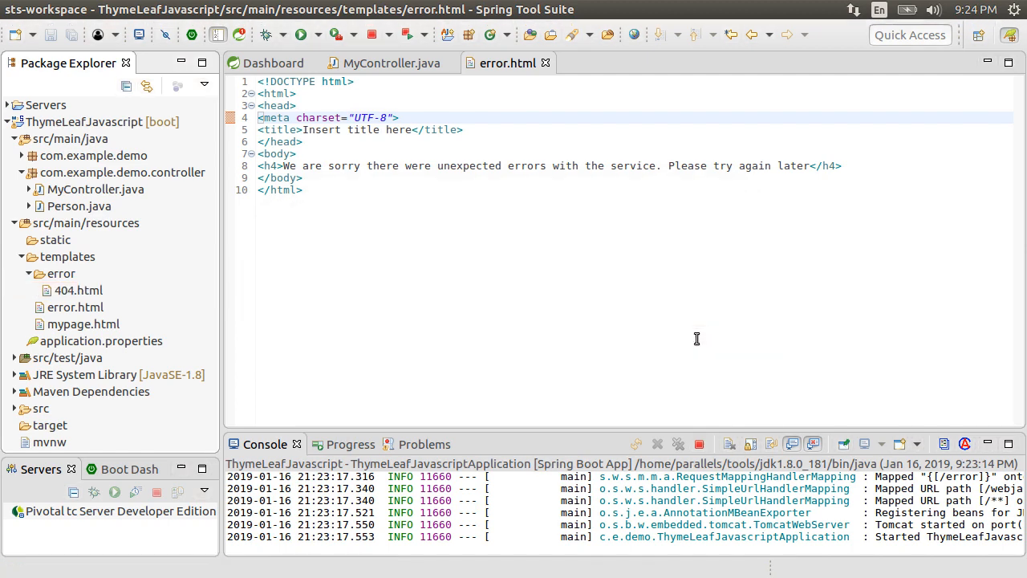
click(79, 290)
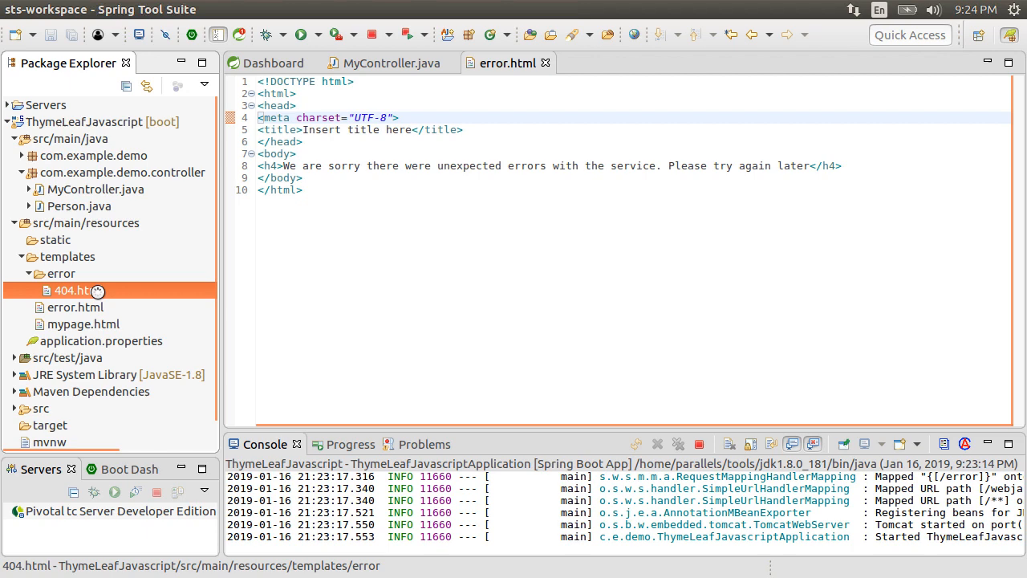
Replace the 404.html heading text with 'Please check the url' and save the file
double_click(78, 290)
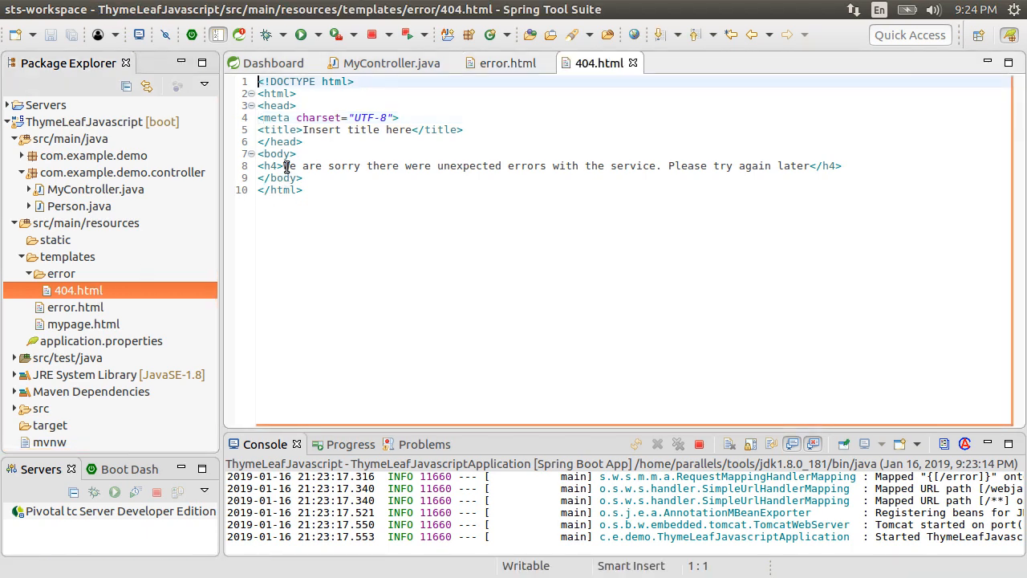
drag(285, 166, 790, 166)
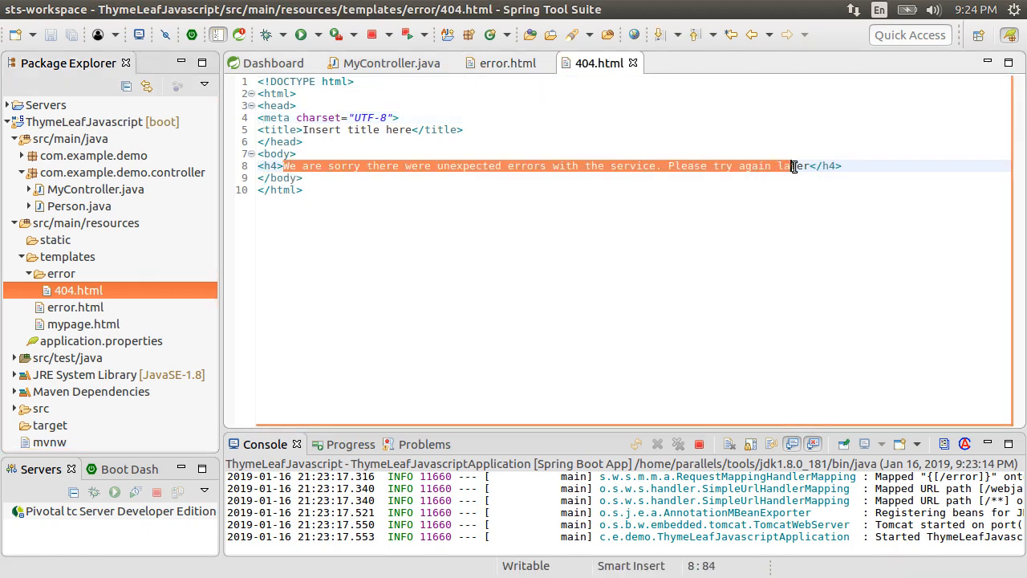
text(Please check the url</h4>)
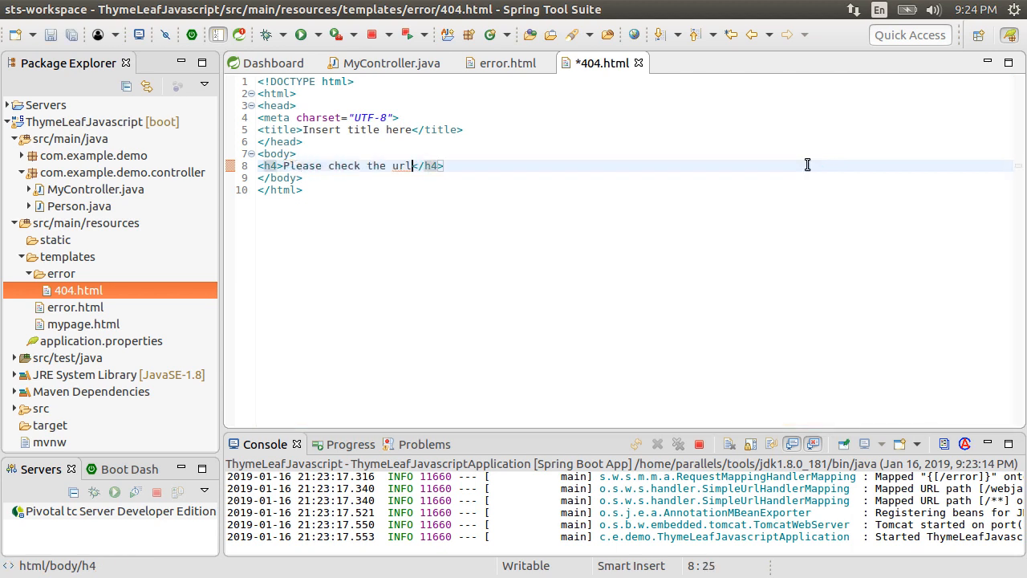
key(ctrl+s)
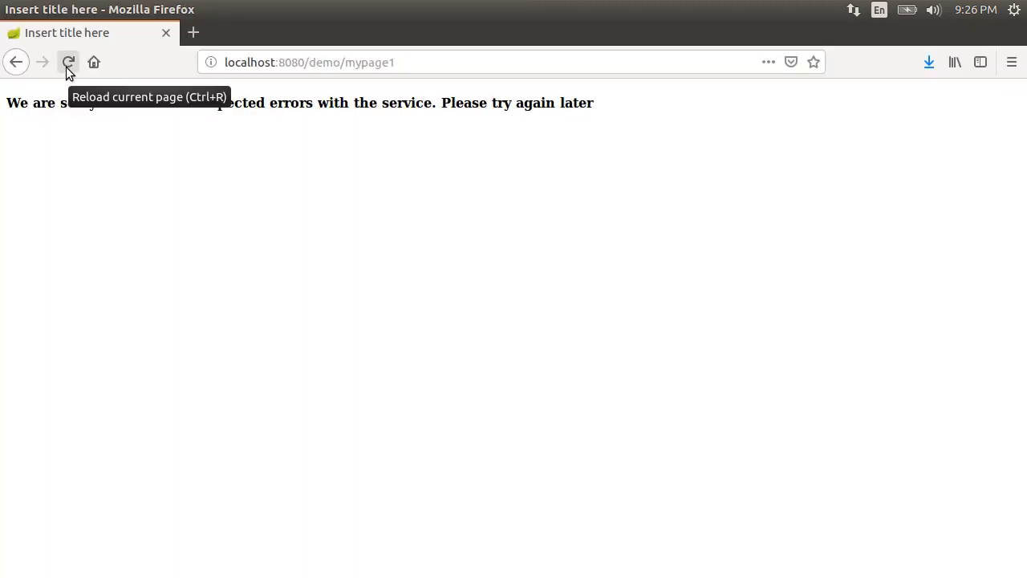
Reload localhost:8080/demo/mypage1 in Firefox to see 'Please check the url'
click(68, 62)
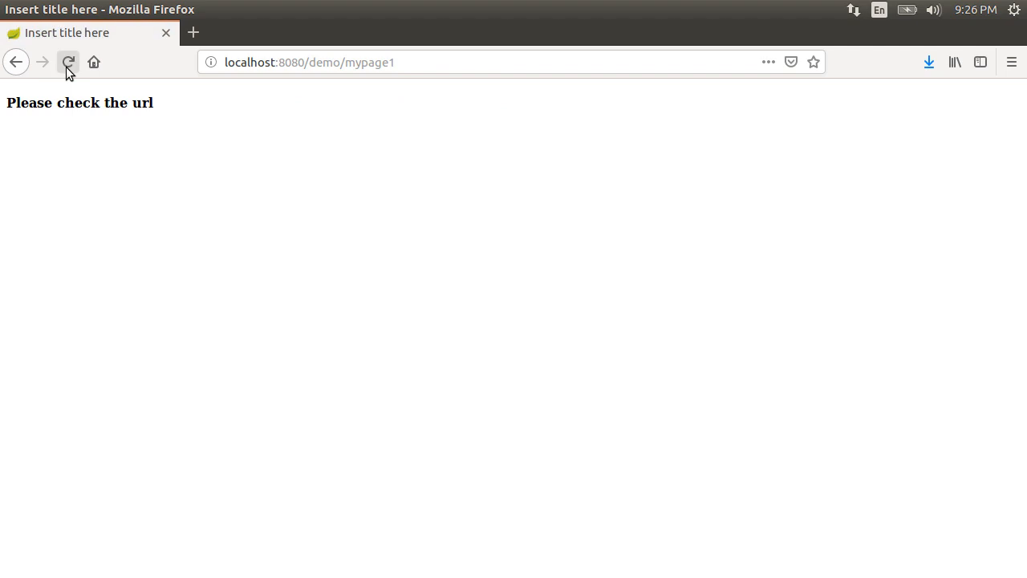